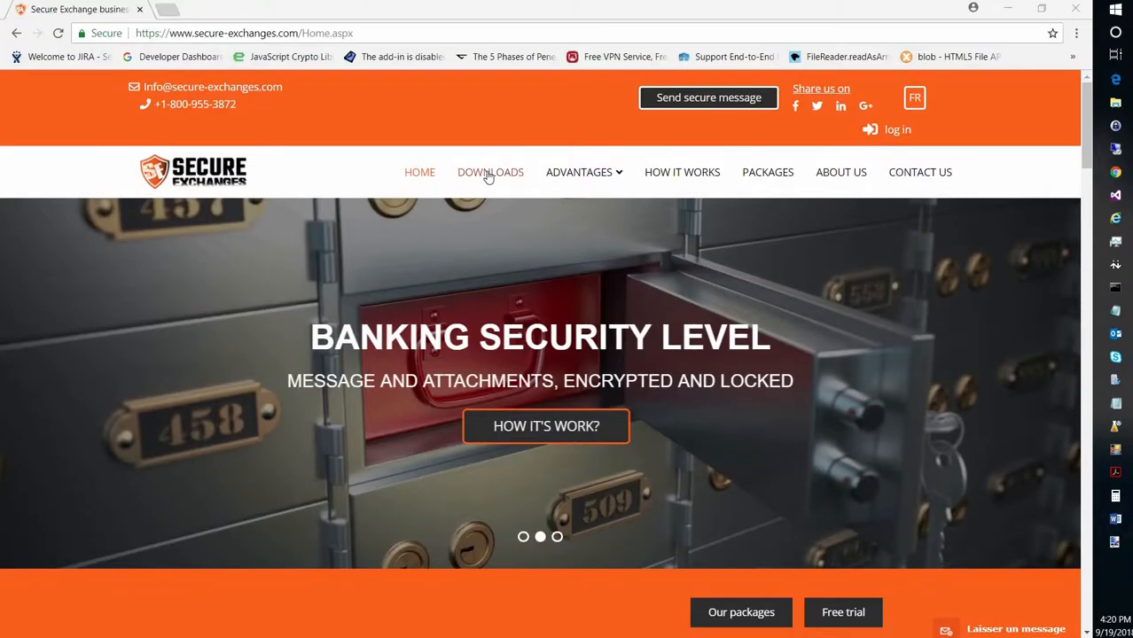
Go to the Downloads page and follow the Google Chrome extension for Gmail install link
{"action": "left_click", "coordinate": [491, 172]}
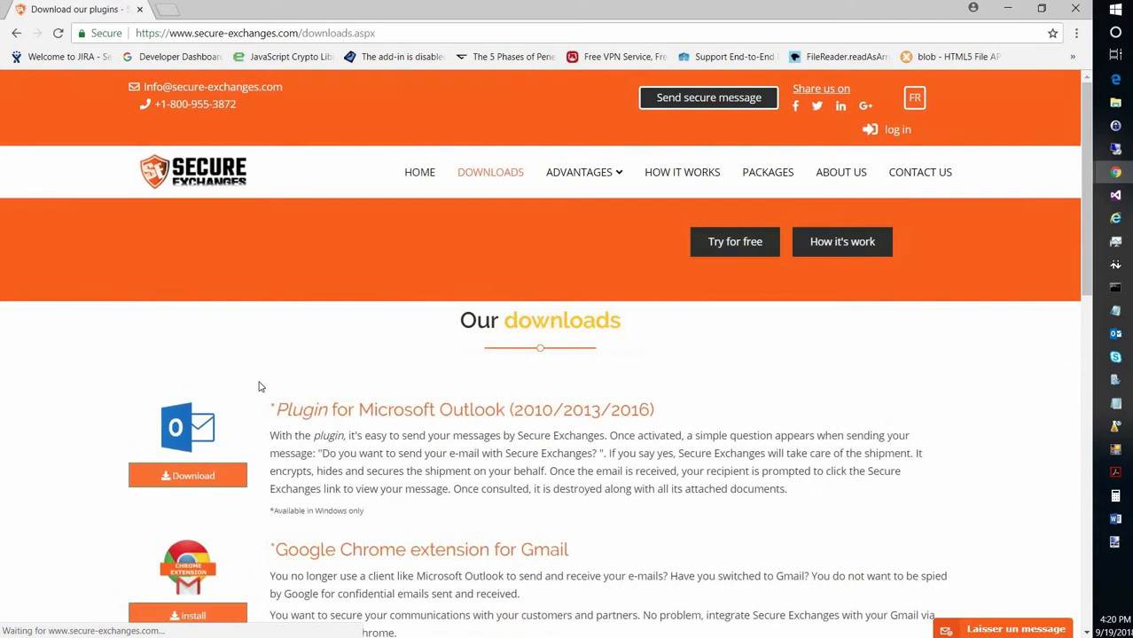
{"action": "scroll", "scroll_direction": "down", "scroll_amount": 3}
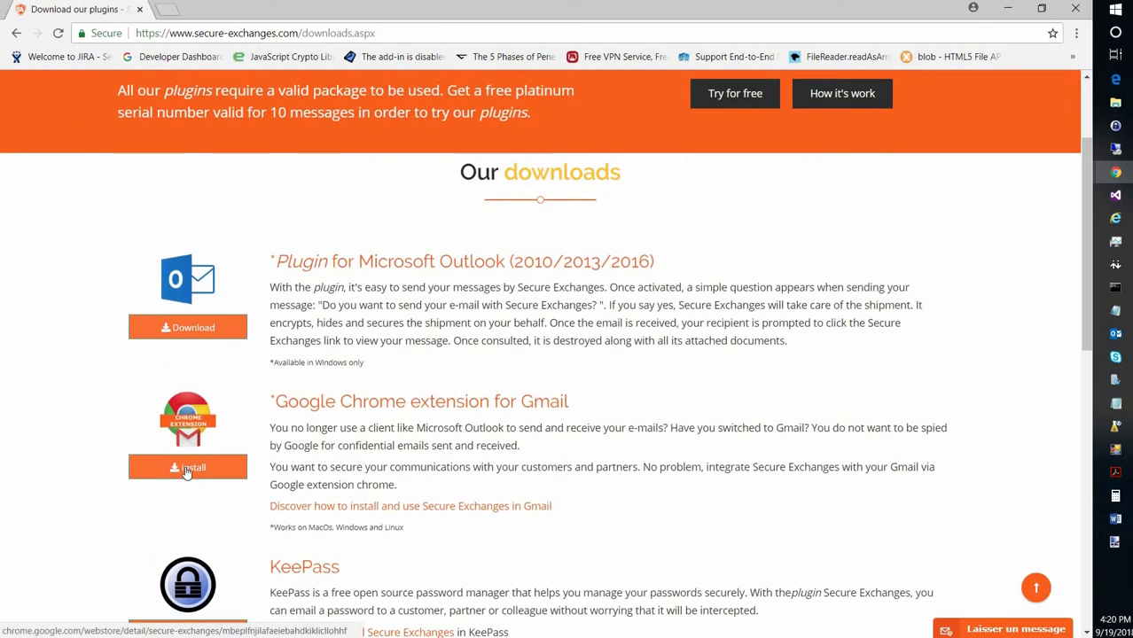
{"action": "left_click", "coordinate": [187, 467]}
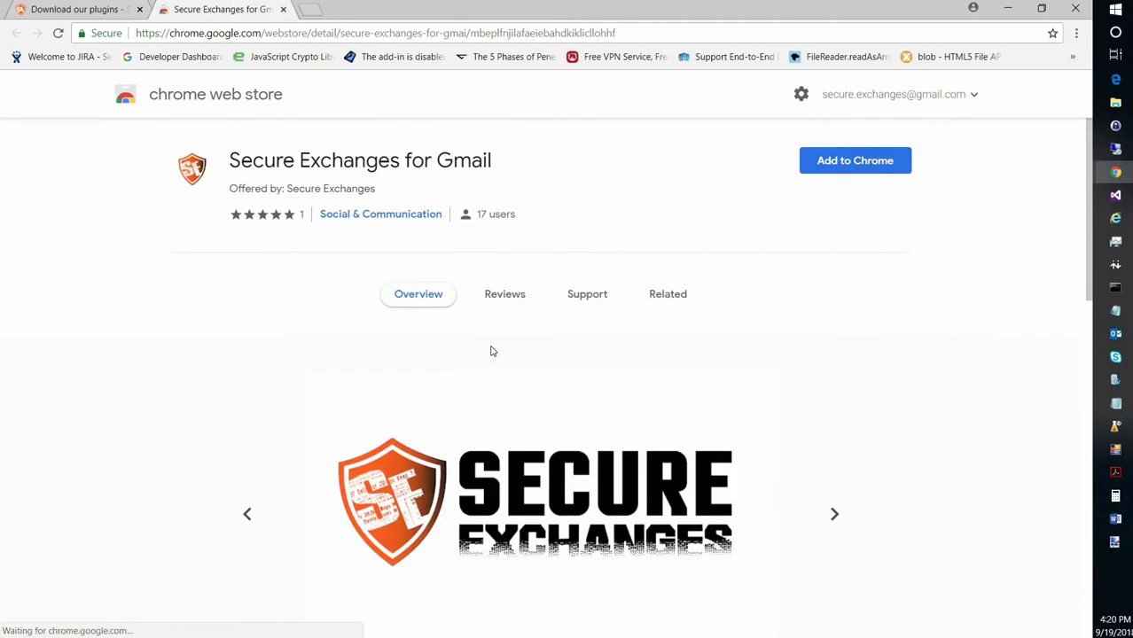
Add the Secure Exchanges for Gmail extension to Chrome from its store page
{"action": "left_click", "coordinate": [855, 161]}
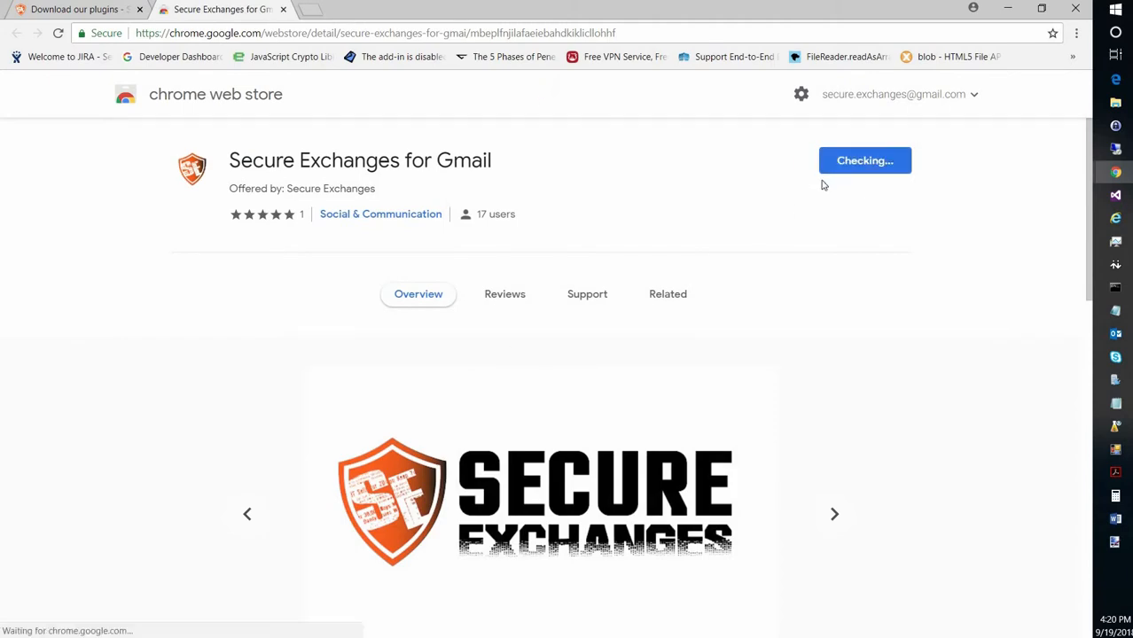
{"action": "mouse_move", "coordinate": [588, 197]}
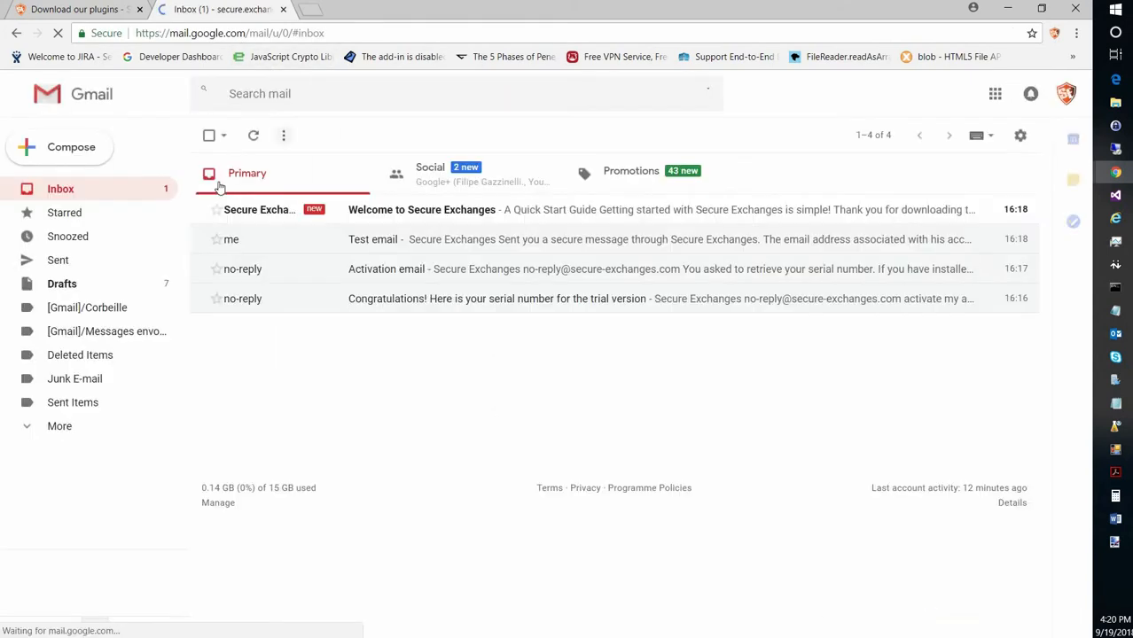
{"action": "left_click", "coordinate": [209, 135]}
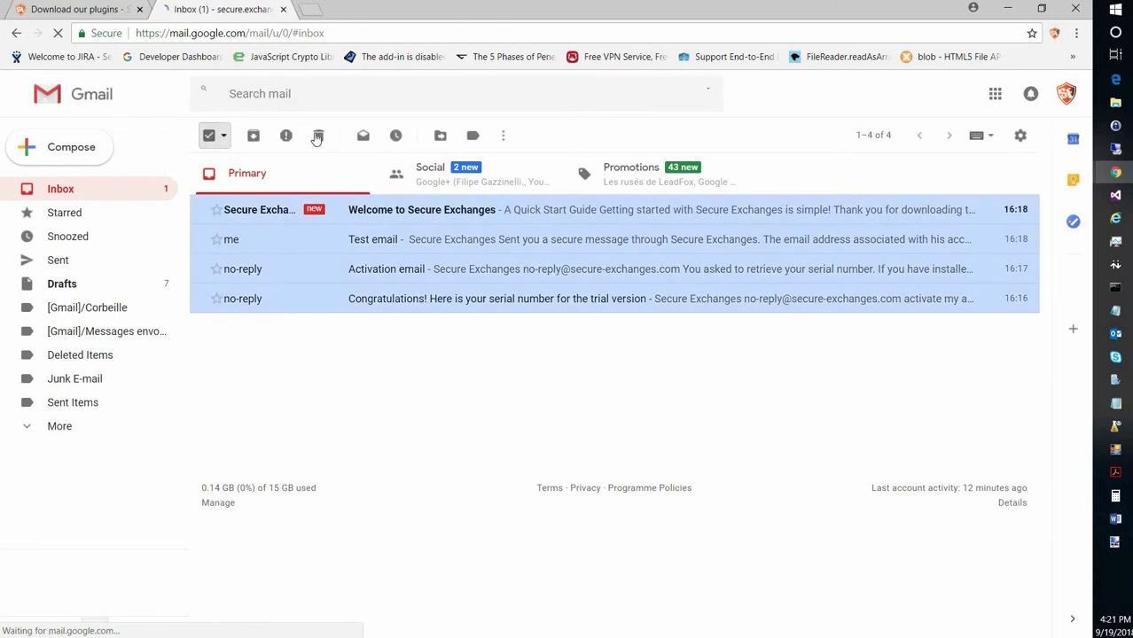
{"action": "left_click", "coordinate": [317, 135]}
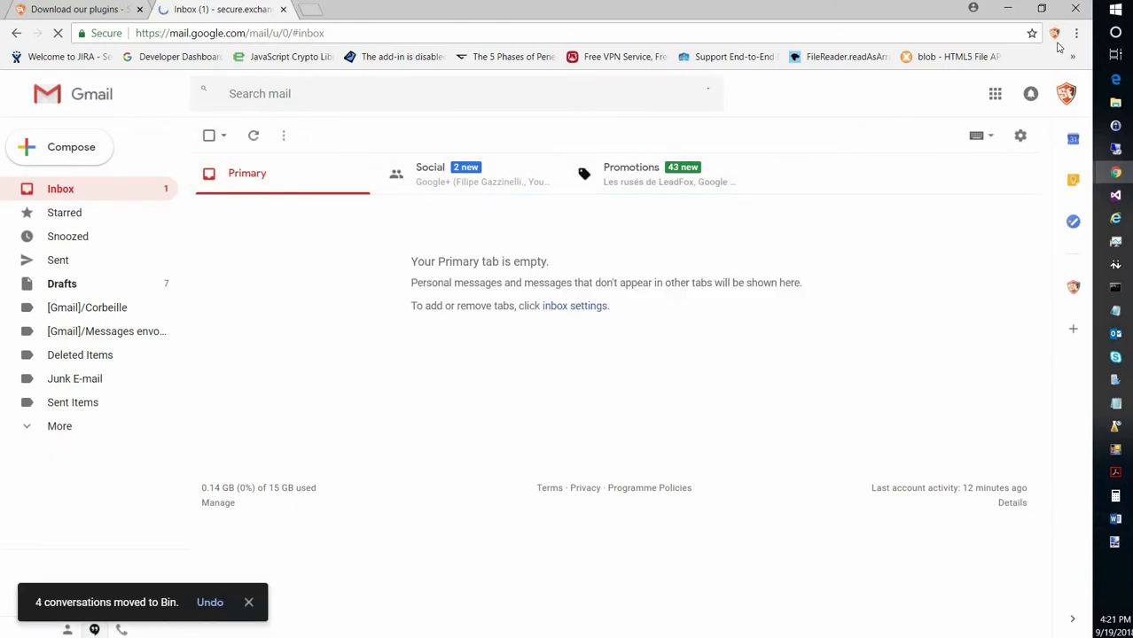
{"action": "left_click", "coordinate": [1054, 34]}
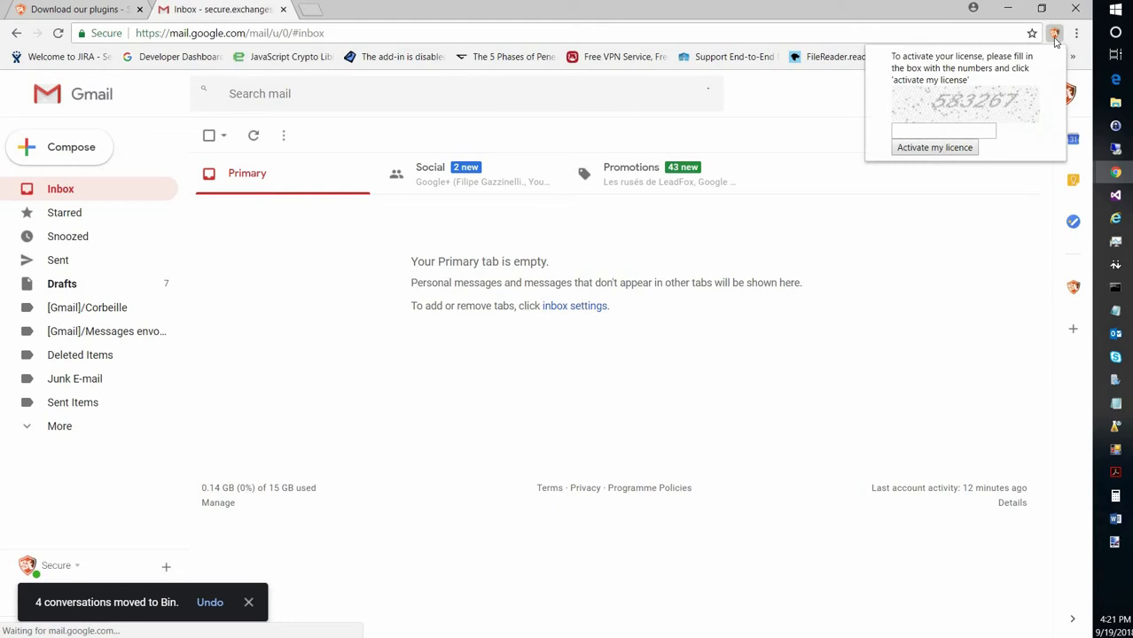
{"action": "left_click", "coordinate": [943, 130]}
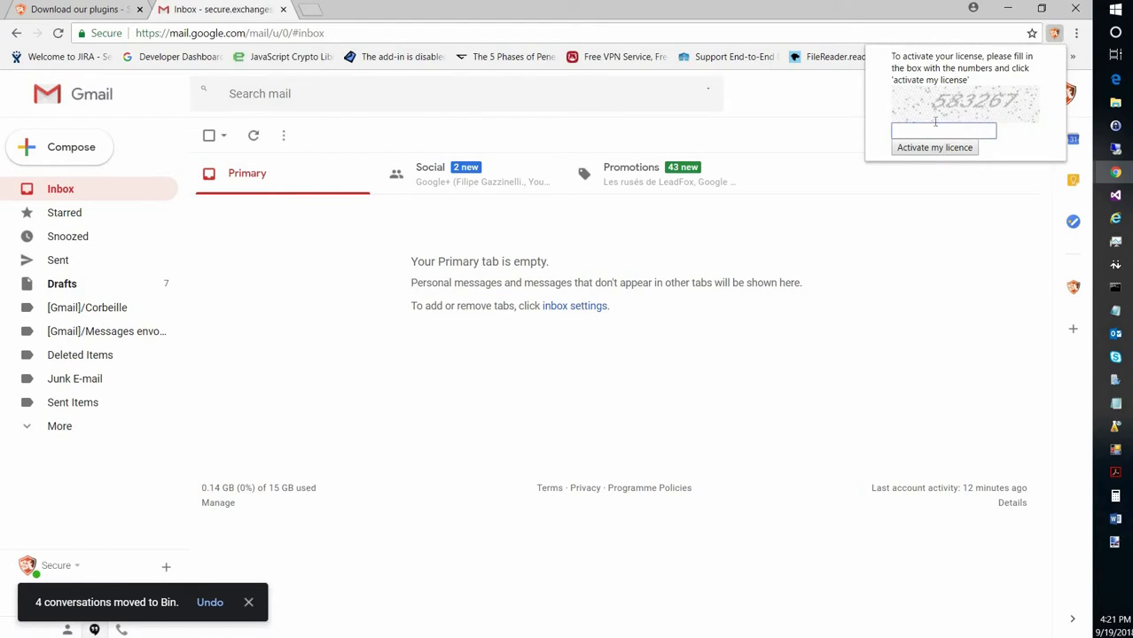
{"action": "type", "text": "583"}
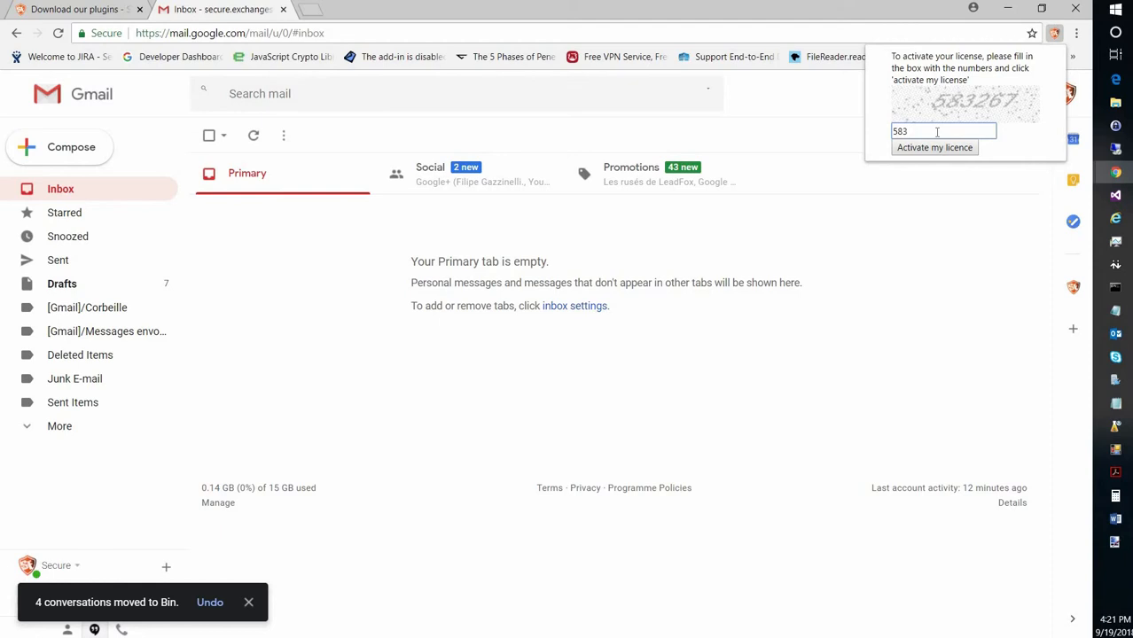
{"action": "type", "text": "267"}
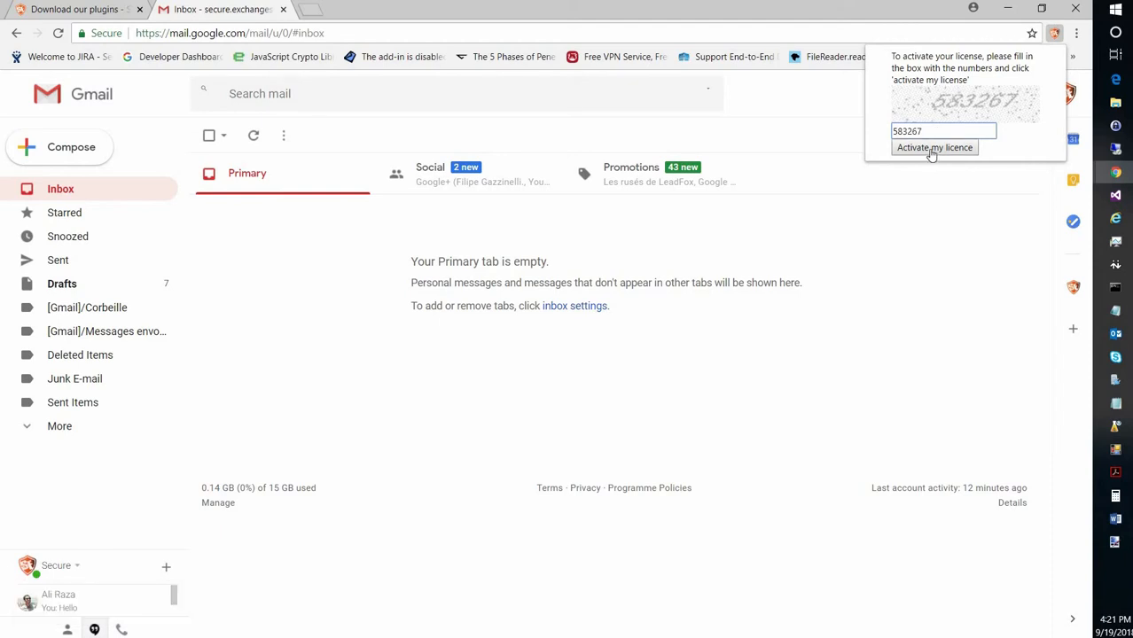
{"action": "left_click", "coordinate": [934, 147]}
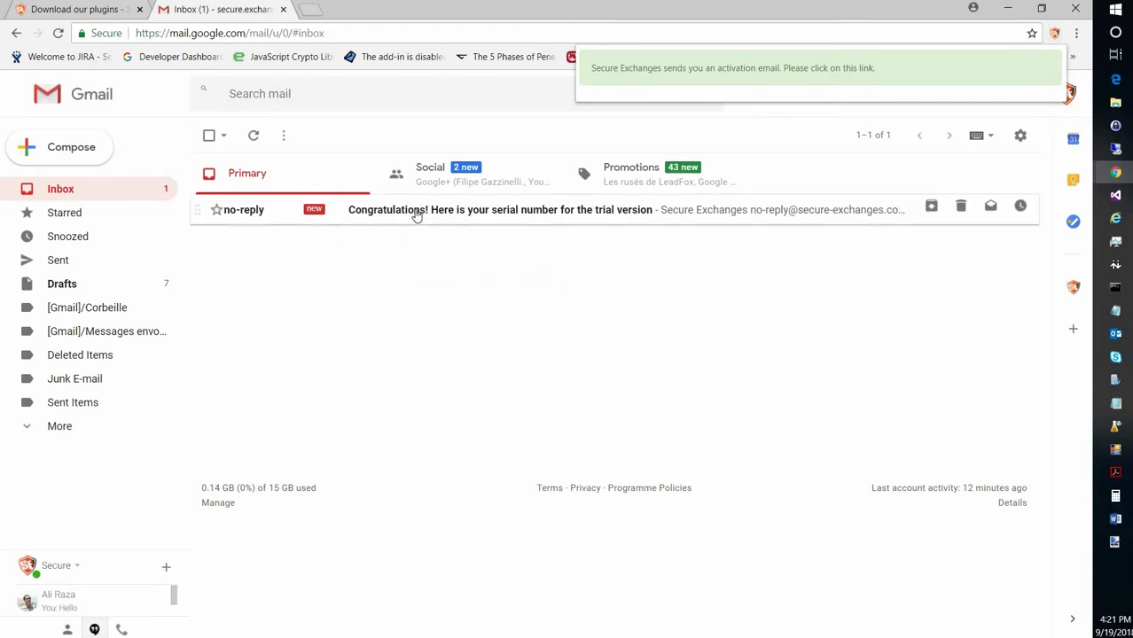
Open the Congratulations serial-number email and follow its 'activate my account' link
{"action": "left_click", "coordinate": [499, 209]}
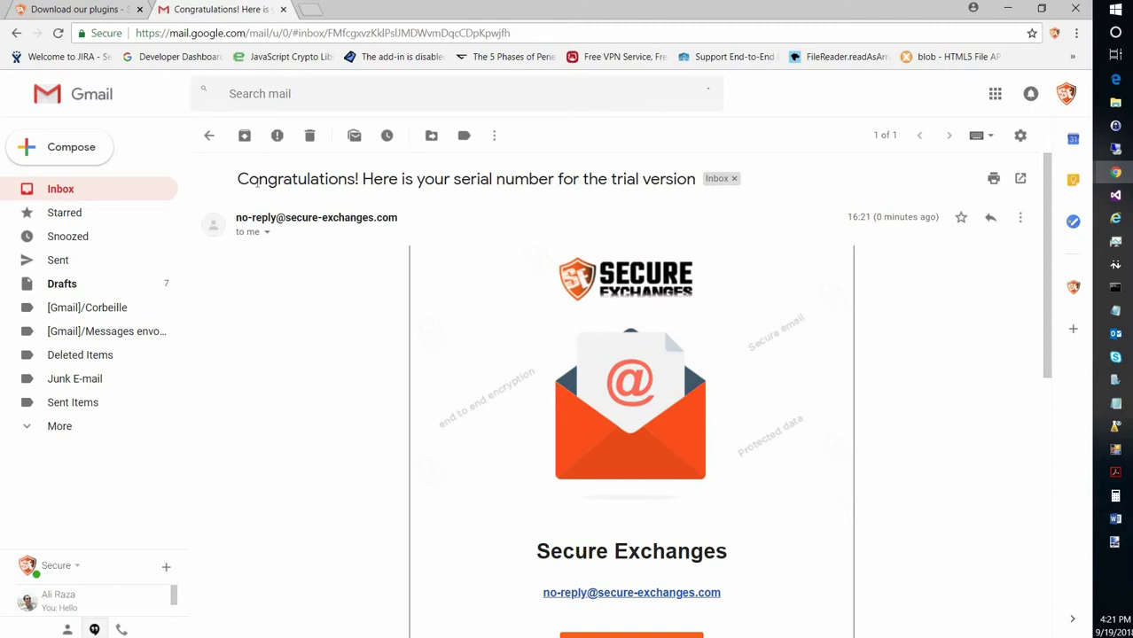
{"action": "left_click_drag", "start_coordinate": [236, 178], "coordinate": [696, 178]}
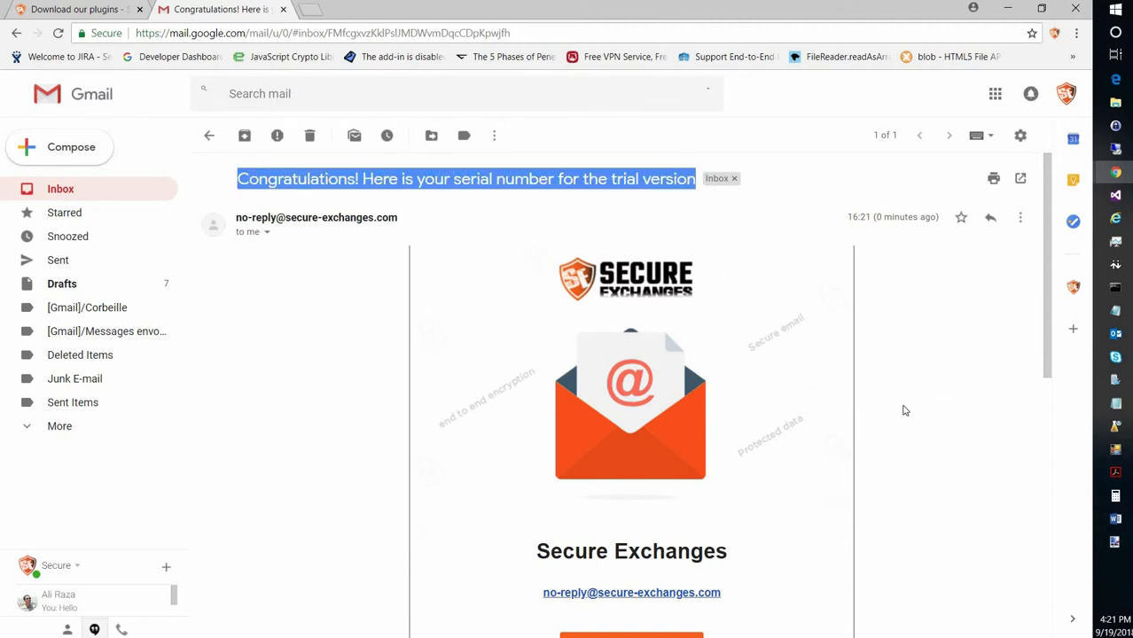
{"action": "scroll", "scroll_direction": "down", "scroll_amount": 3}
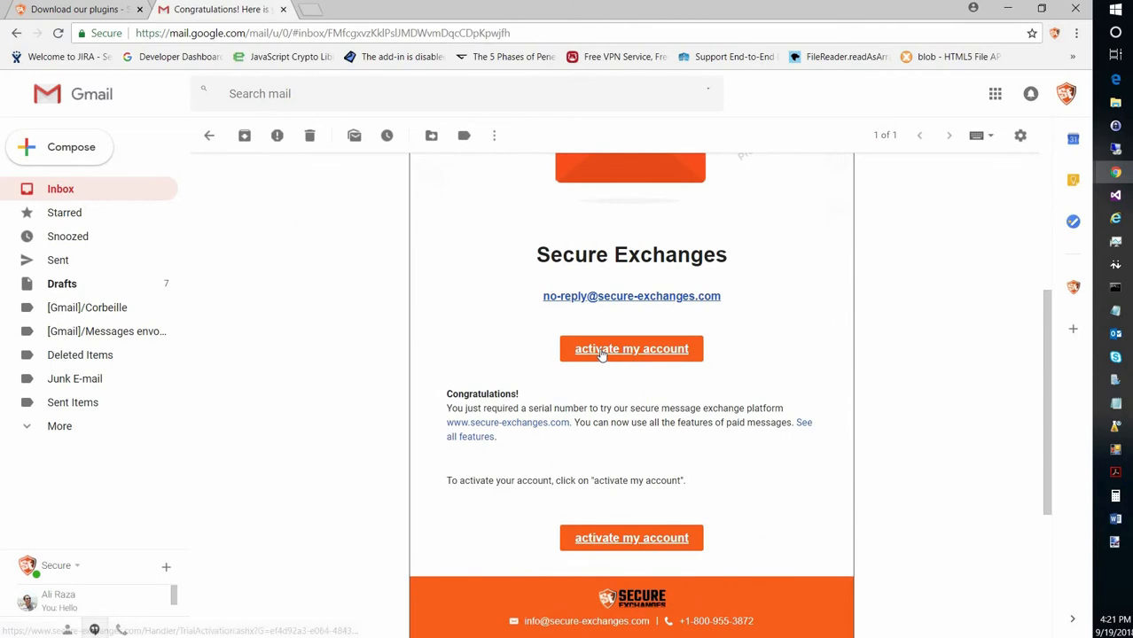
{"action": "left_click", "coordinate": [631, 349]}
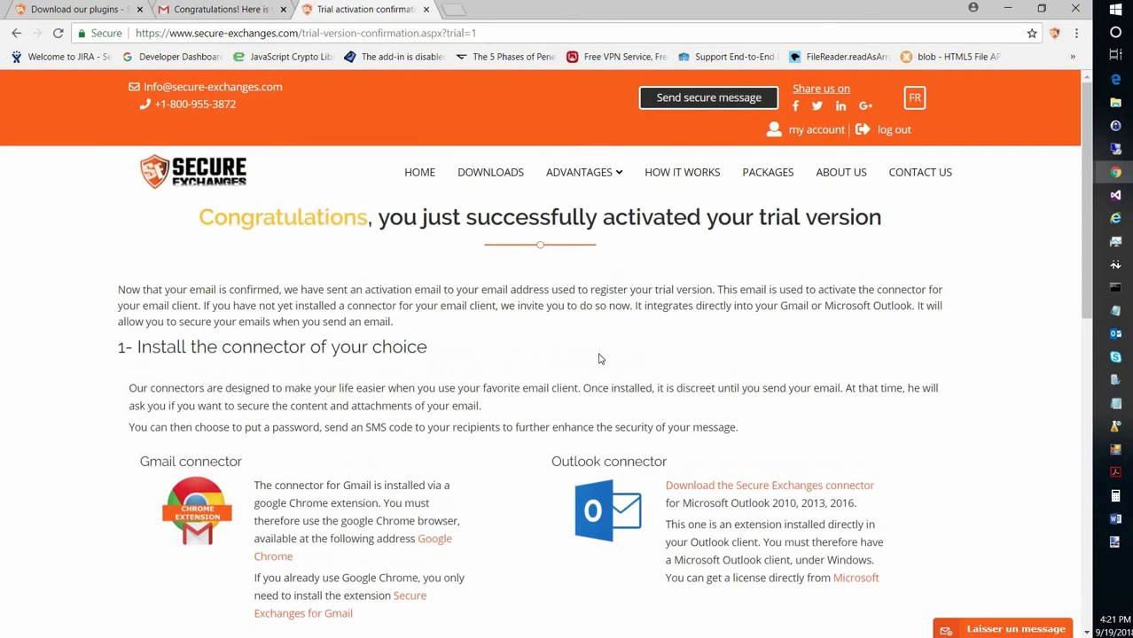
Scroll through the trial-activation confirmation page on the Secure Exchanges site
{"action": "scroll", "scroll_direction": "down", "scroll_amount": 3}
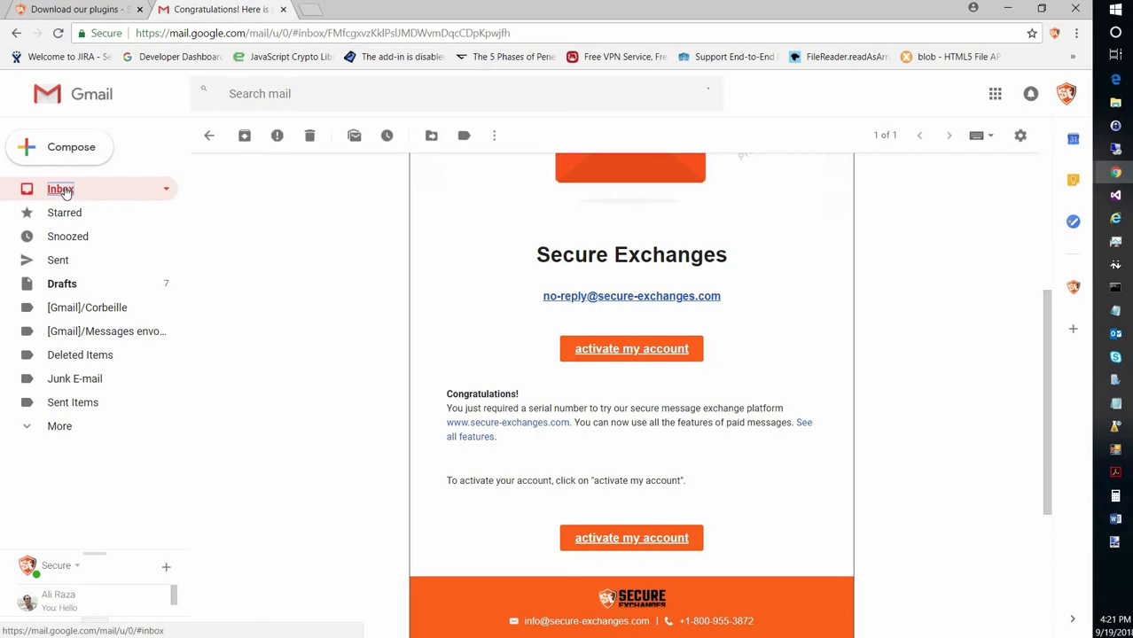
Open the Activation email from the inbox and answer YES to the Secure Exchanges prompt
{"action": "left_click", "coordinate": [60, 189]}
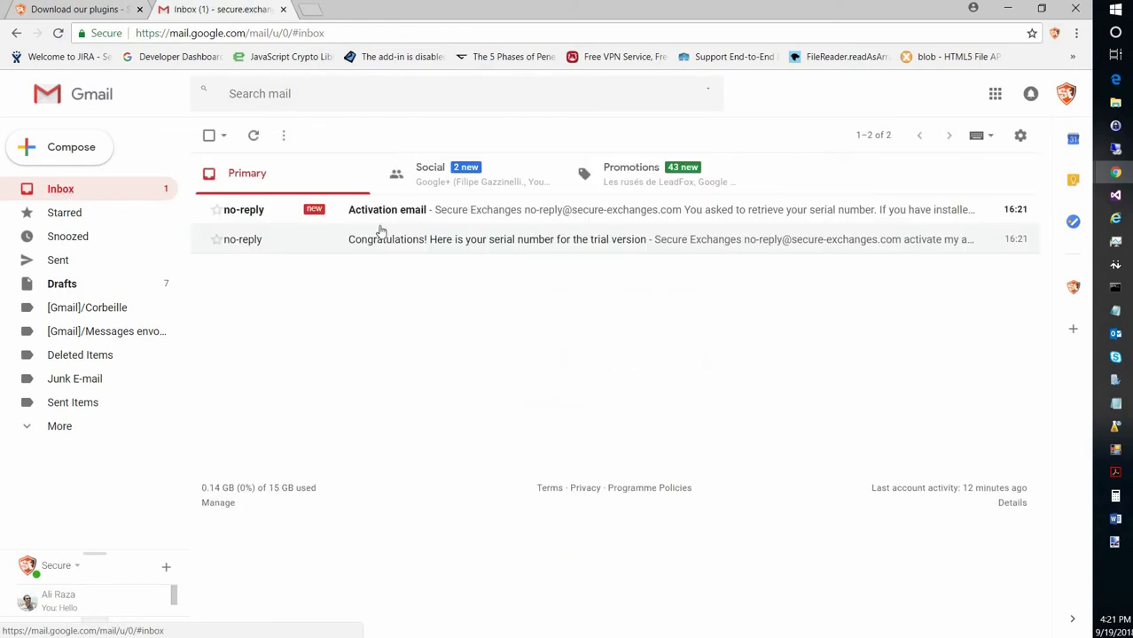
{"action": "mouse_move", "coordinate": [387, 209]}
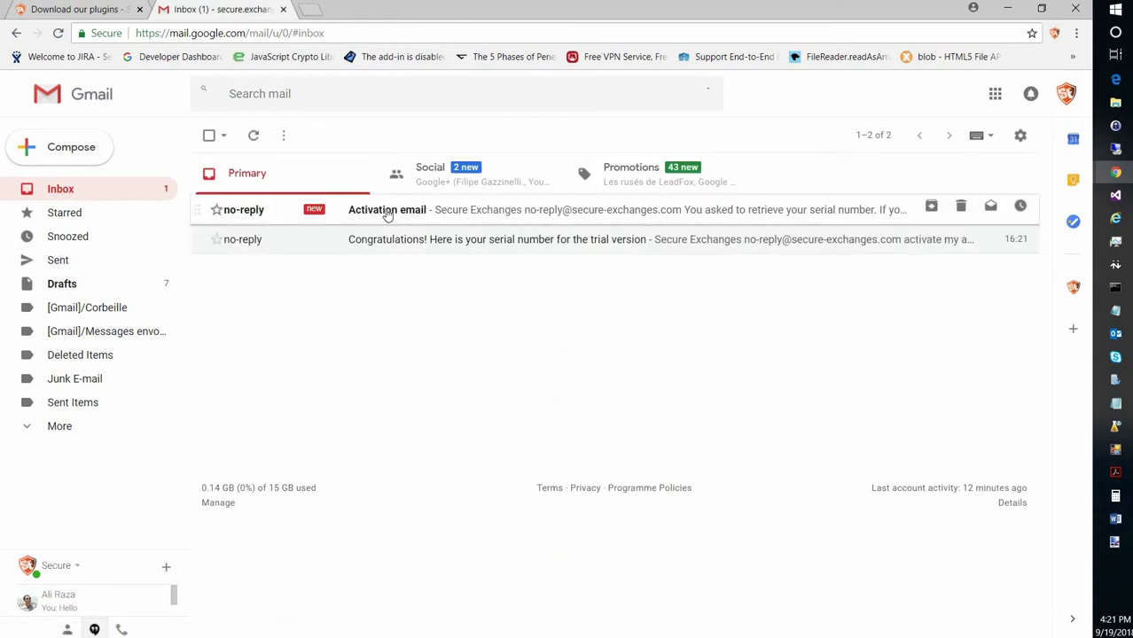
{"action": "left_click", "coordinate": [388, 210]}
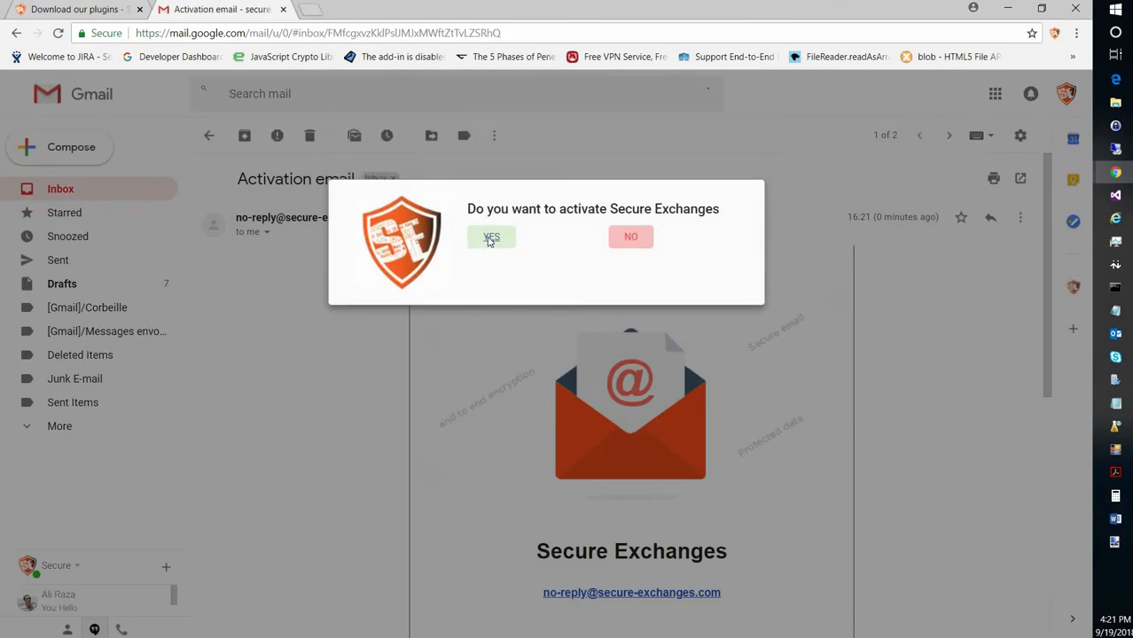
{"action": "left_click", "coordinate": [492, 237]}
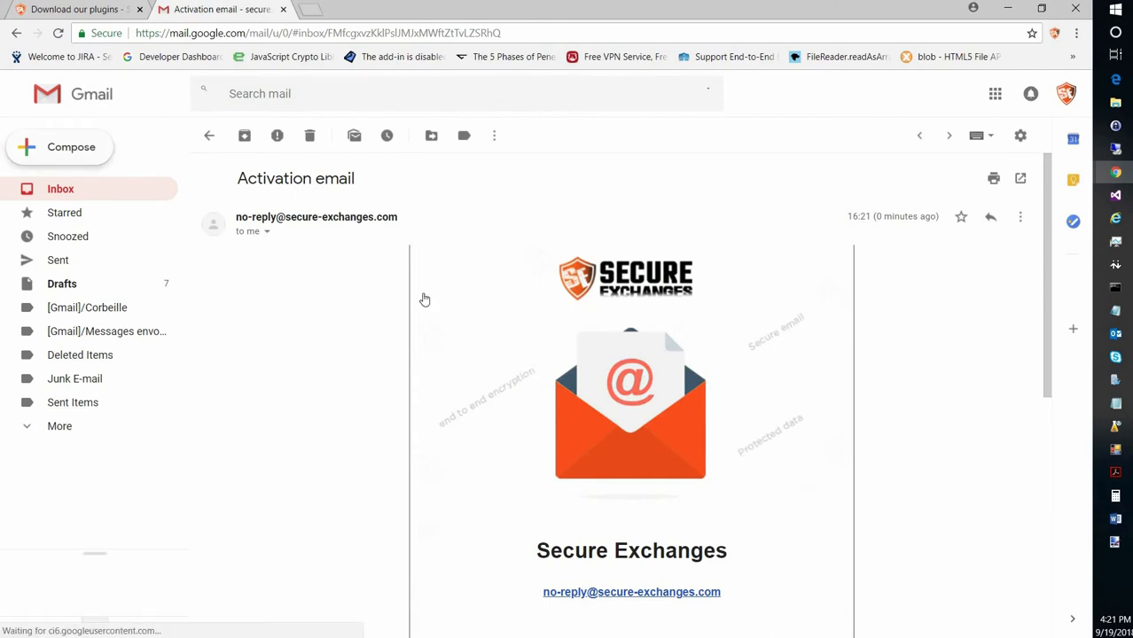
Start a new email addressed to the Secure Exchanges contact and enter 'Secure Exchanges'
{"action": "left_click", "coordinate": [59, 147]}
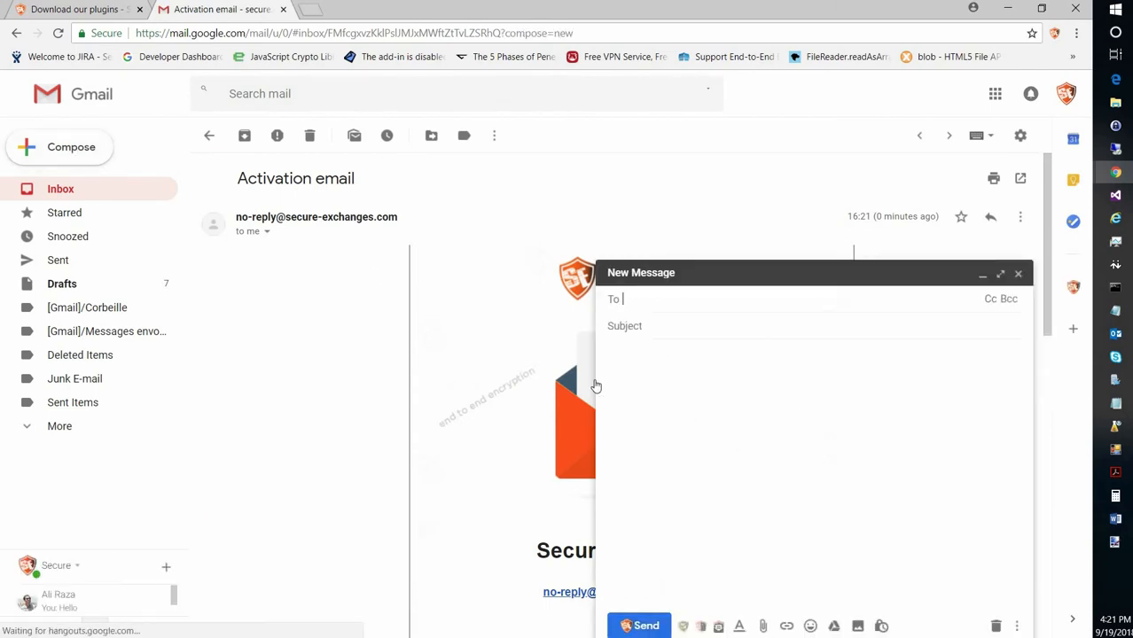
{"action": "type", "text": "secure"}
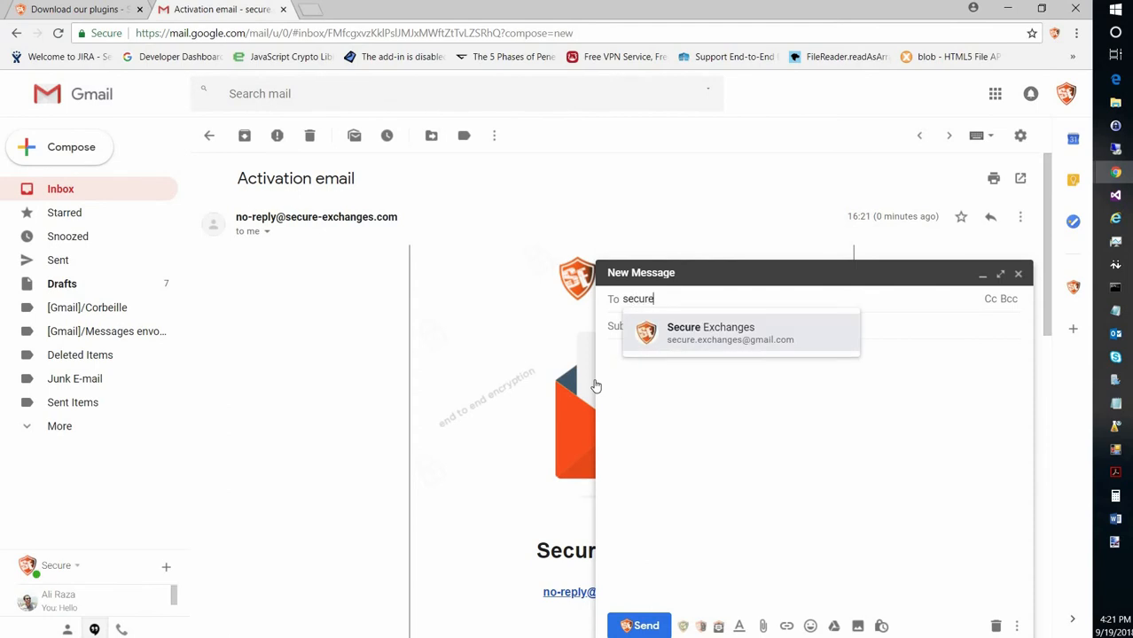
{"action": "left_click", "coordinate": [727, 332]}
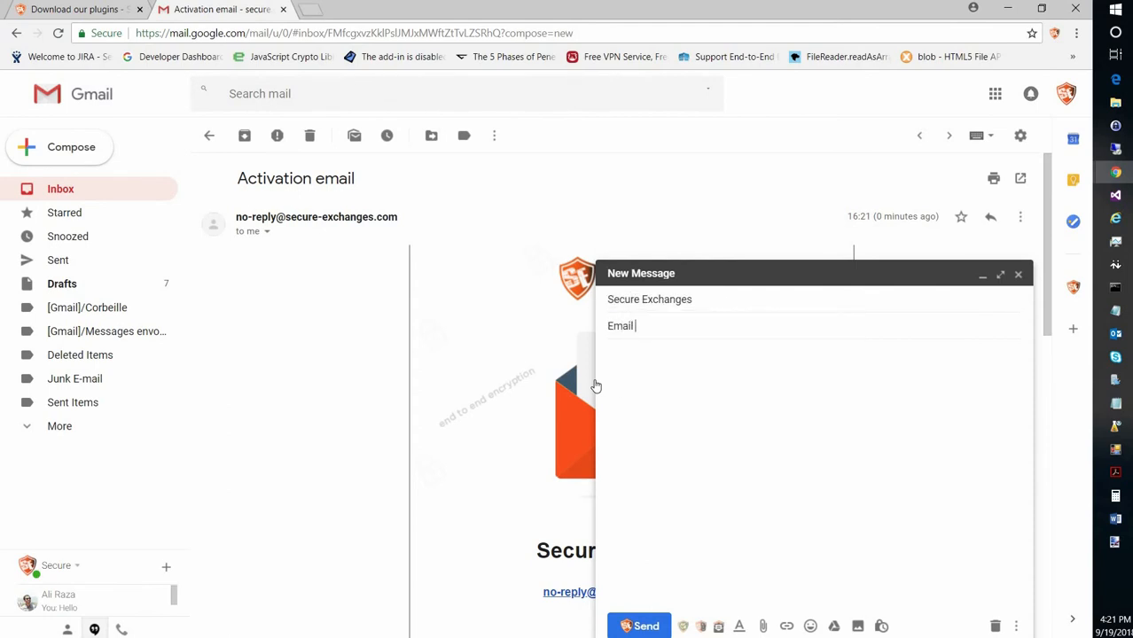
{"action": "type", "text": "Secure Exchanges Test"}
{"action": "left_click", "coordinate": [818, 476]}
{"action": "type", "text": "This is"}
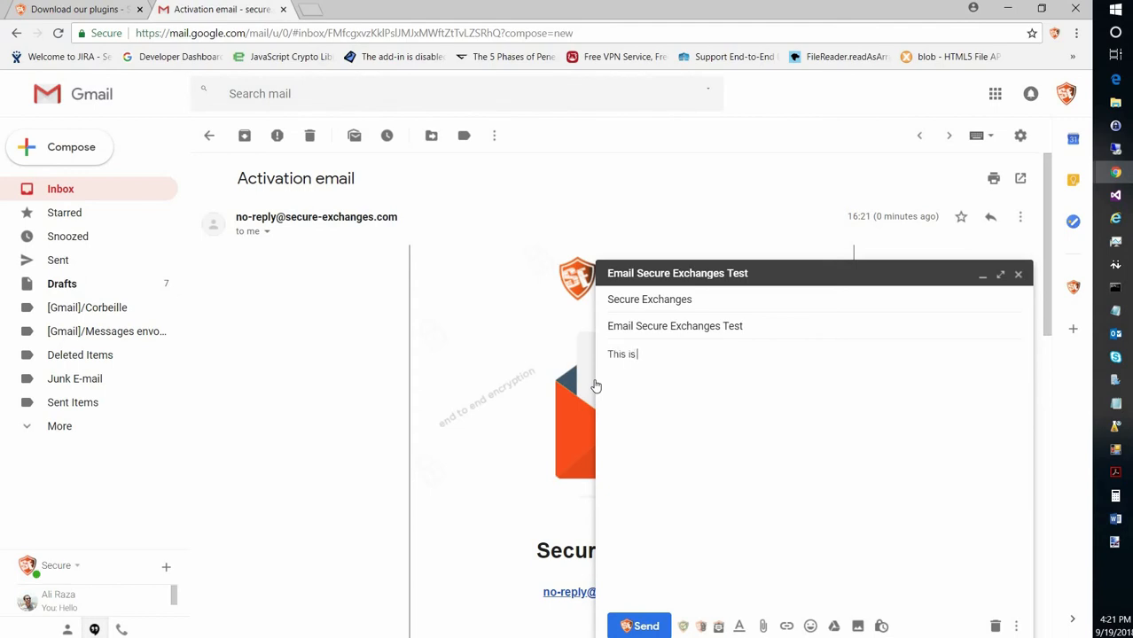
Write the body 'my first Secure Exchanges email test' and choose content.js as the attachment
{"action": "type", "text": "my first Se"}
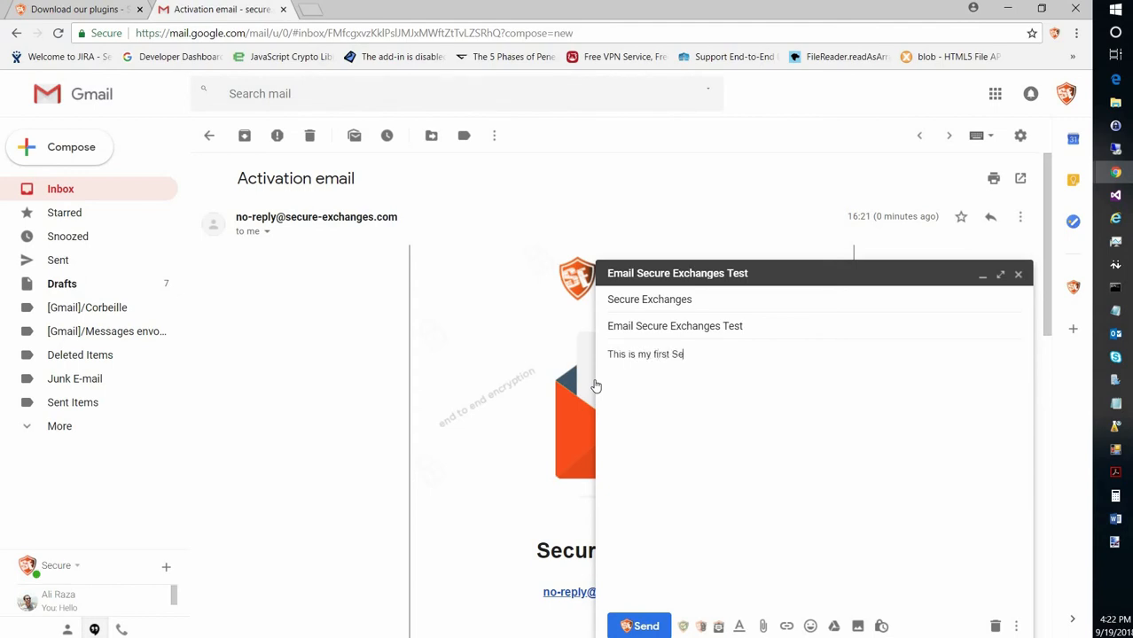
{"action": "type", "text": "cure Exchanges"}
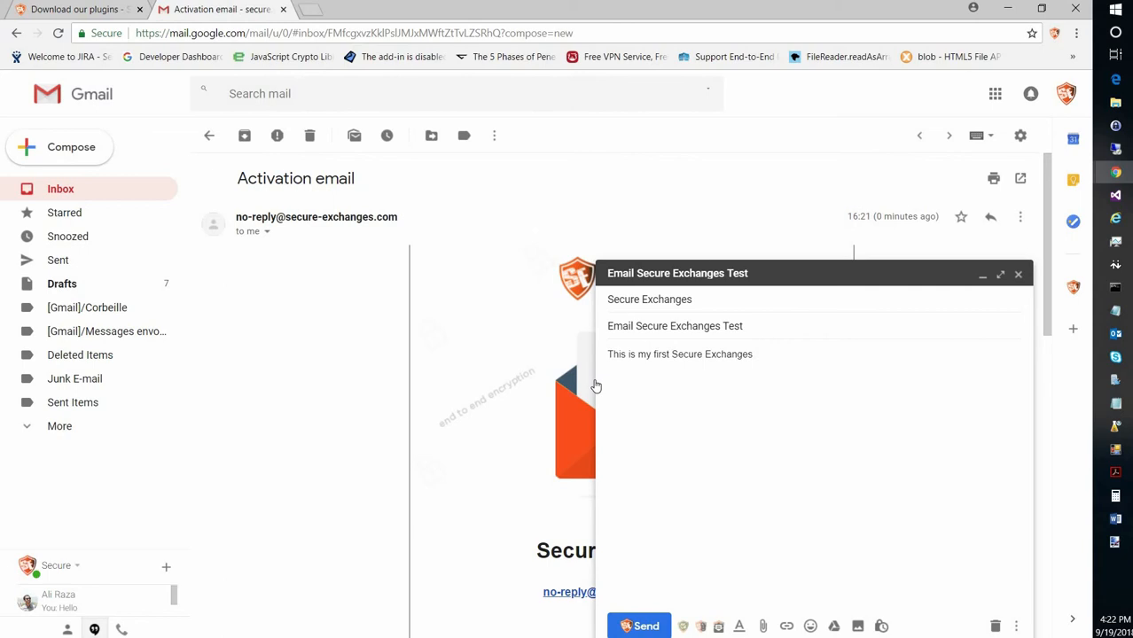
{"action": "type", "text": "email test"}
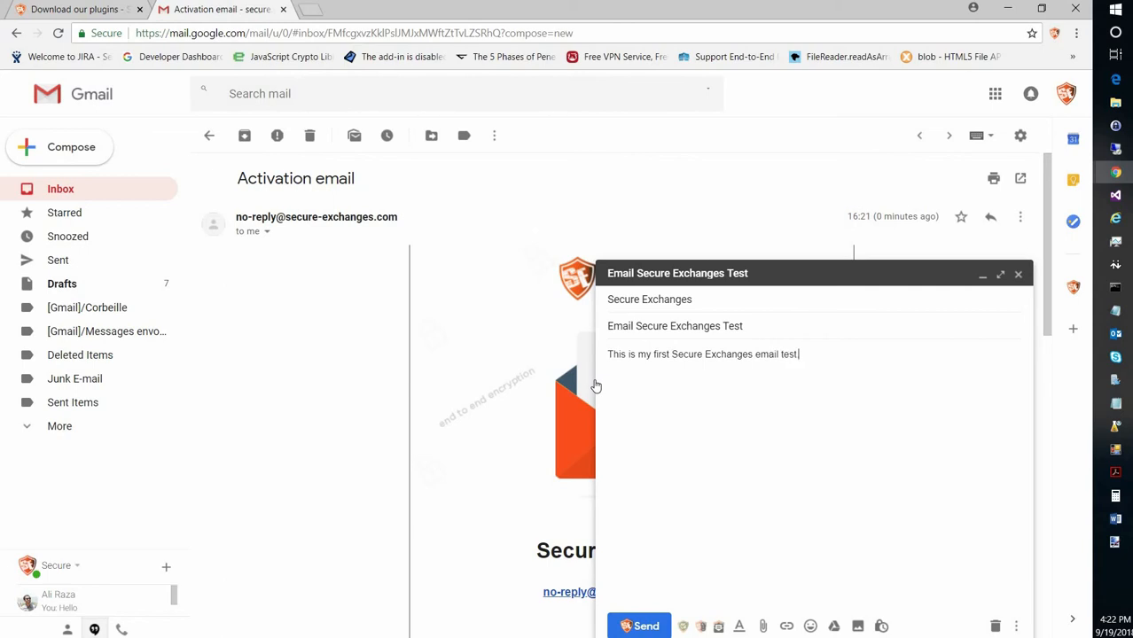
{"action": "mouse_move", "coordinate": [709, 538]}
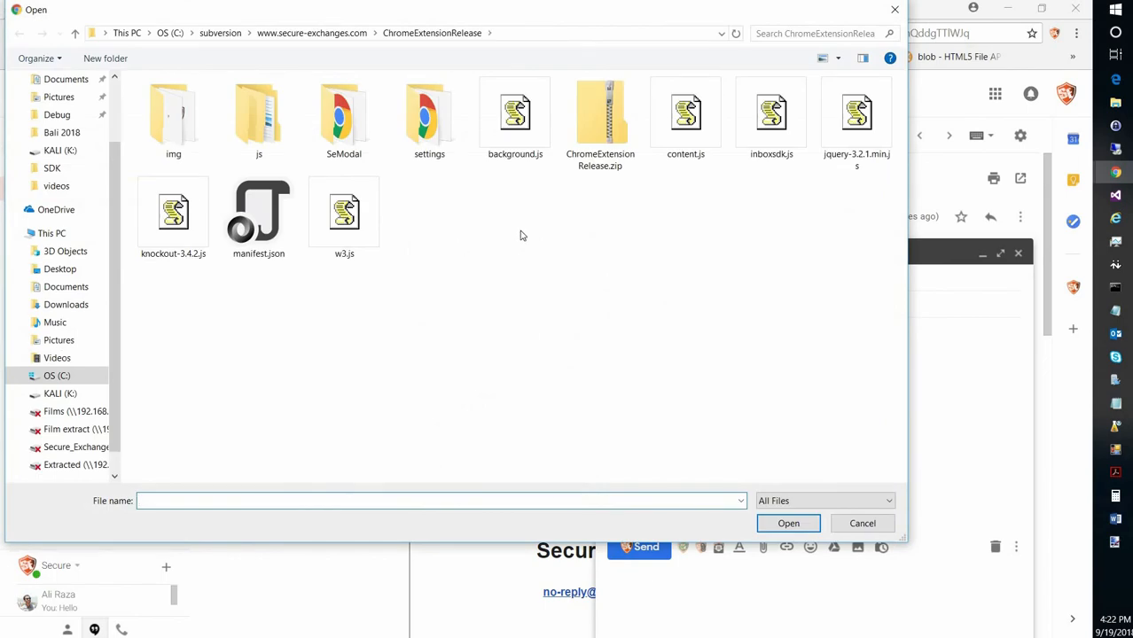
{"action": "left_click", "coordinate": [685, 115]}
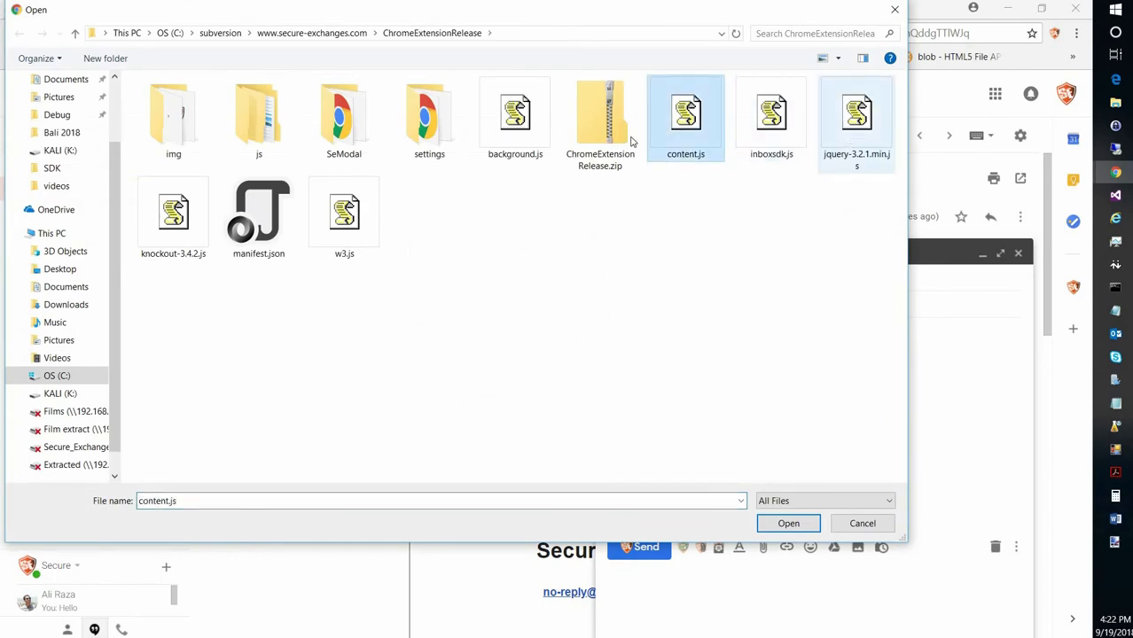